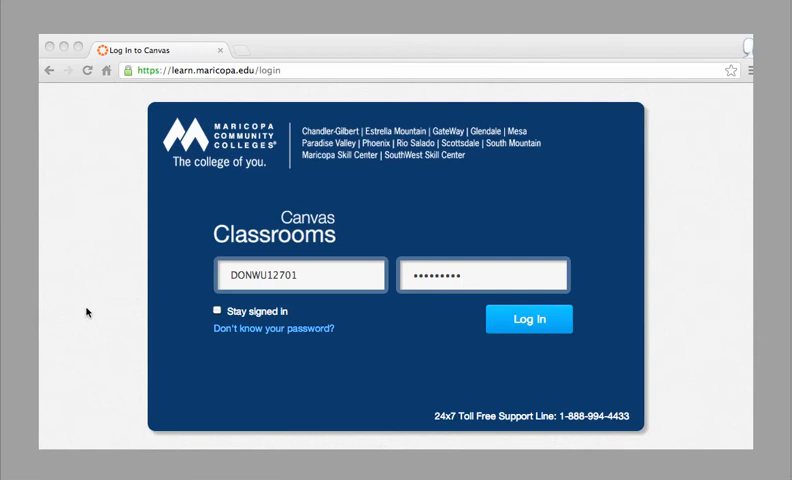
pyautogui.moveTo(136, 98)
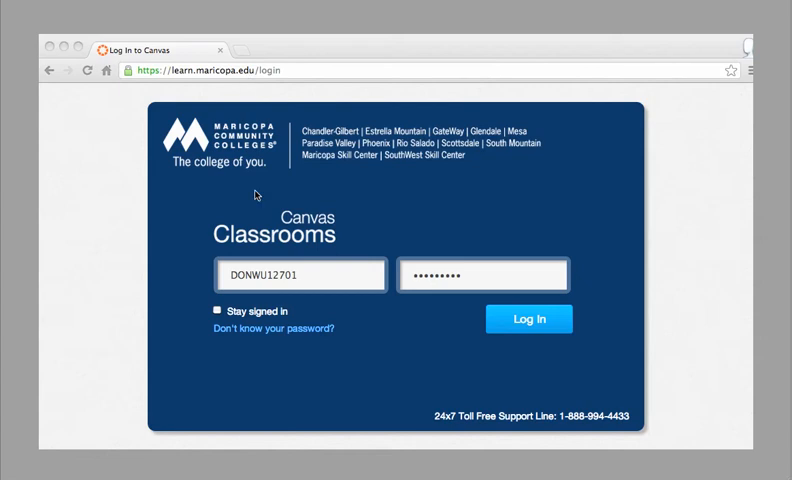
pyautogui.moveTo(288, 280)
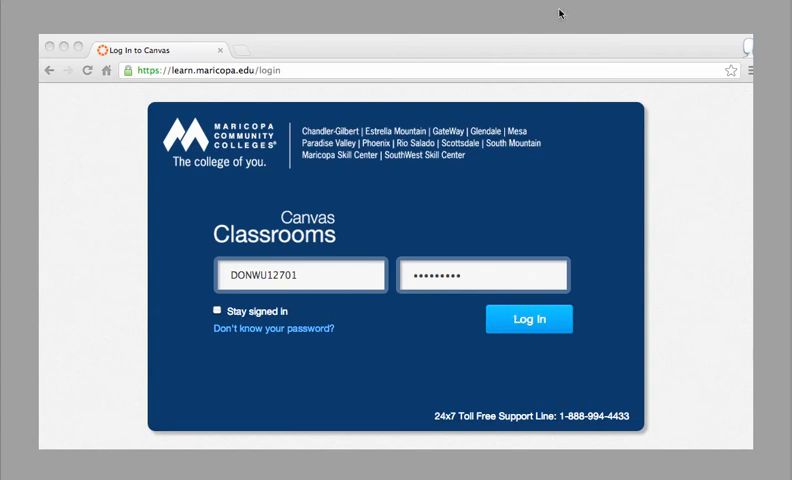
# Sign in to Canvas and land on the Recent Activity dashboard
pyautogui.click(528, 318)
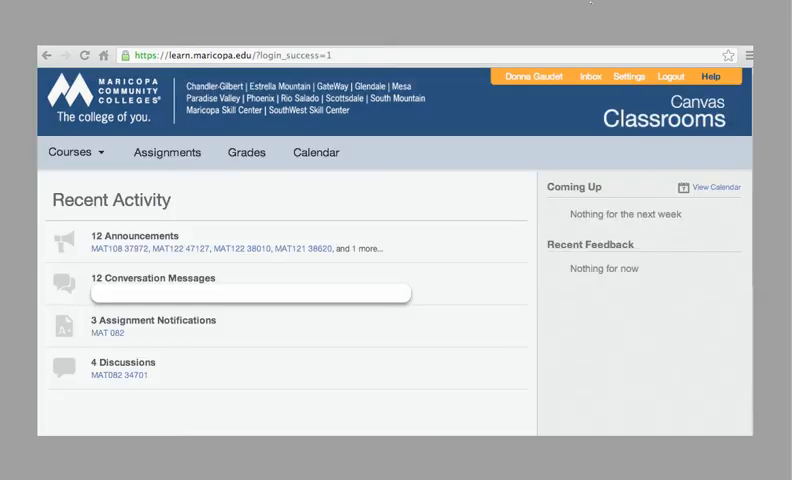
pyautogui.moveTo(366, 140)
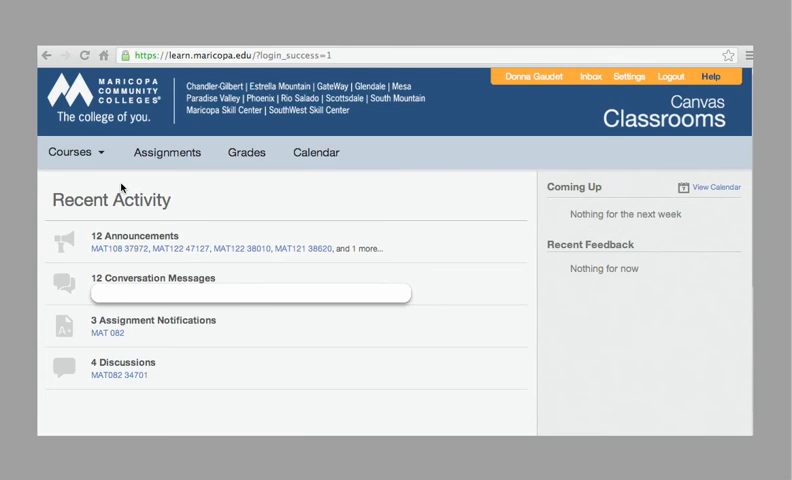
pyautogui.moveTo(124, 362)
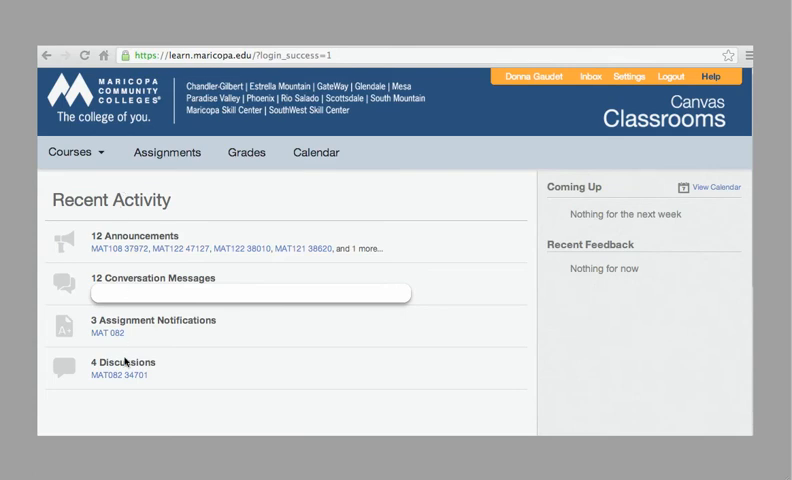
pyautogui.moveTo(562, 198)
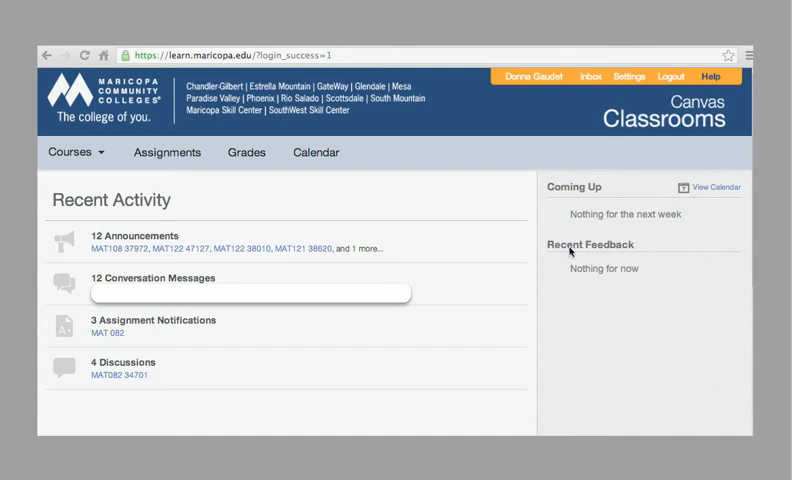
pyautogui.moveTo(576, 18)
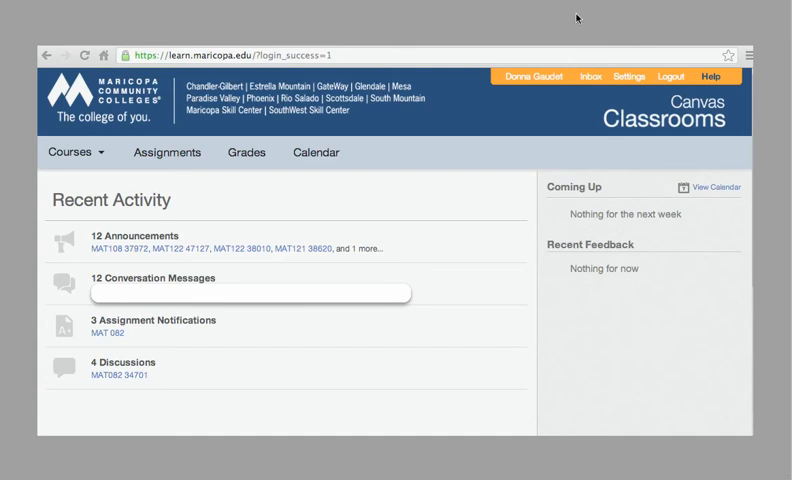
# Choose SC 2013 SPRING-MAT082 34701 from the Courses list to reach its home in Student View
pyautogui.click(74, 152)
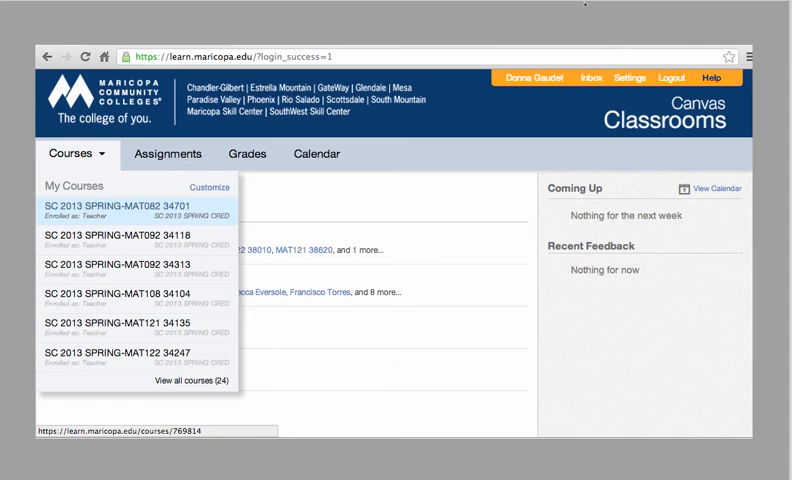
pyautogui.moveTo(100, 156)
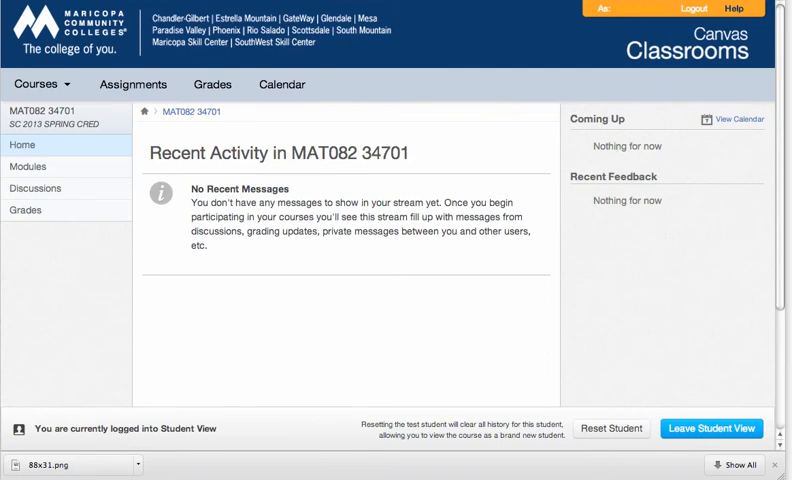
pyautogui.moveTo(148, 144)
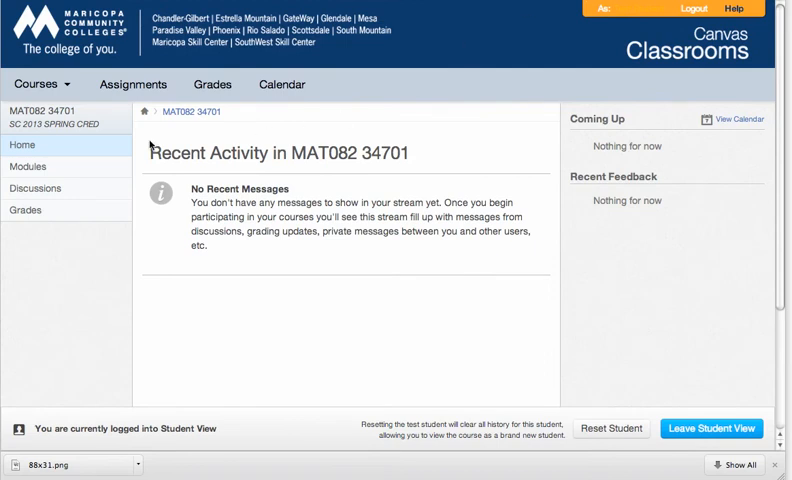
pyautogui.moveTo(34, 148)
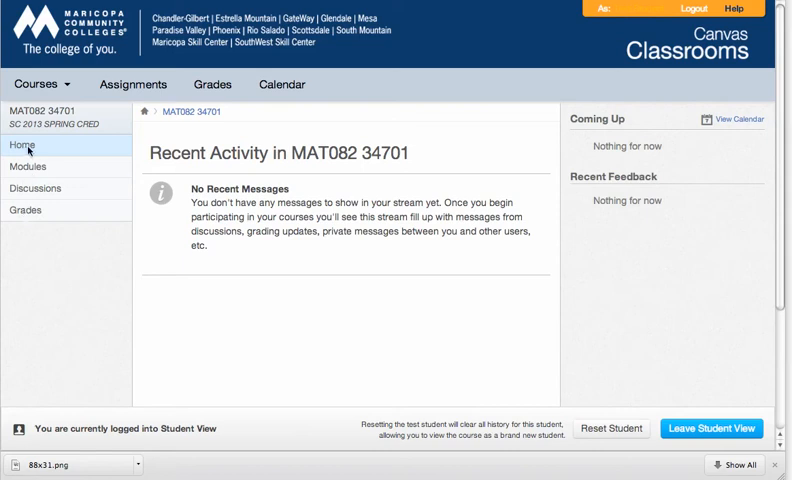
pyautogui.moveTo(406, 148)
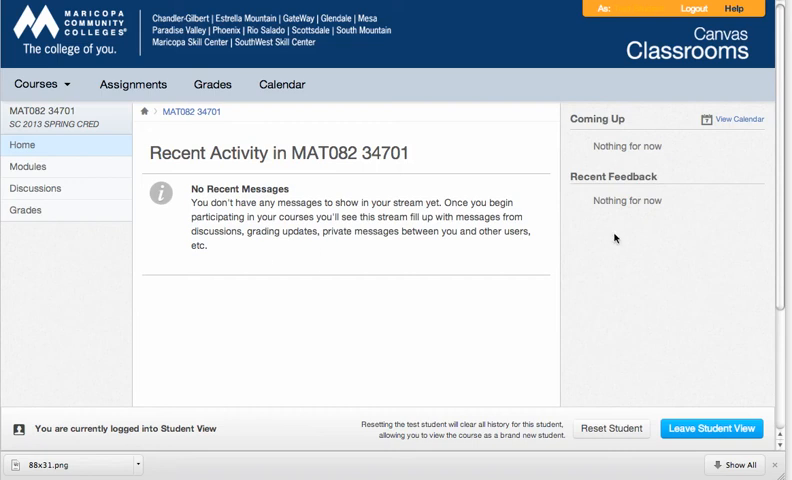
pyautogui.moveTo(620, 152)
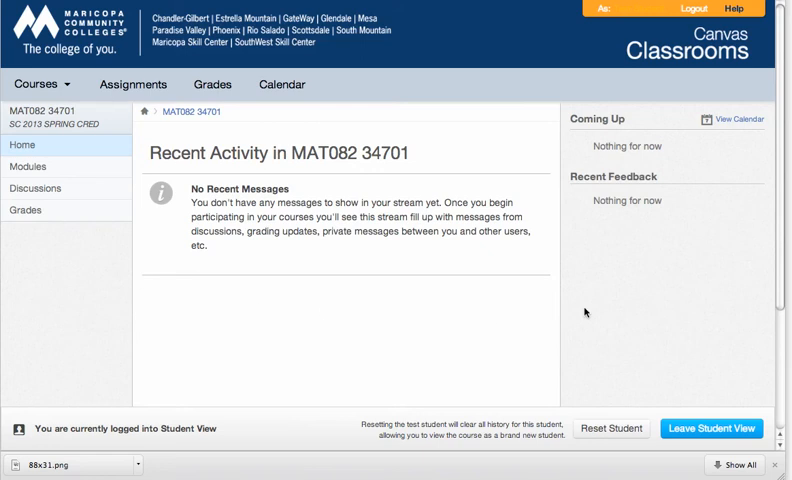
pyautogui.moveTo(324, 84)
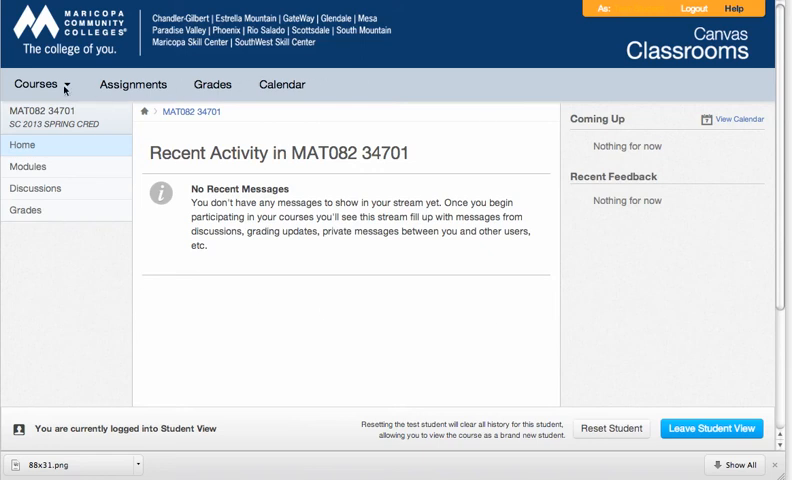
pyautogui.moveTo(252, 84)
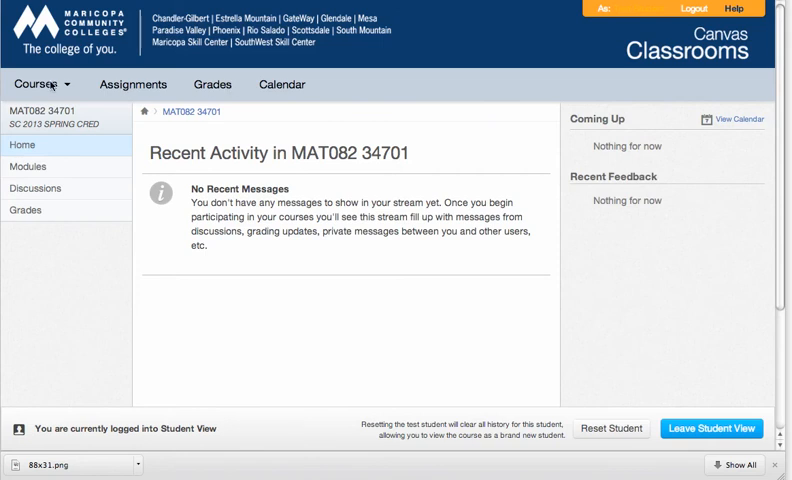
pyautogui.click(40, 84)
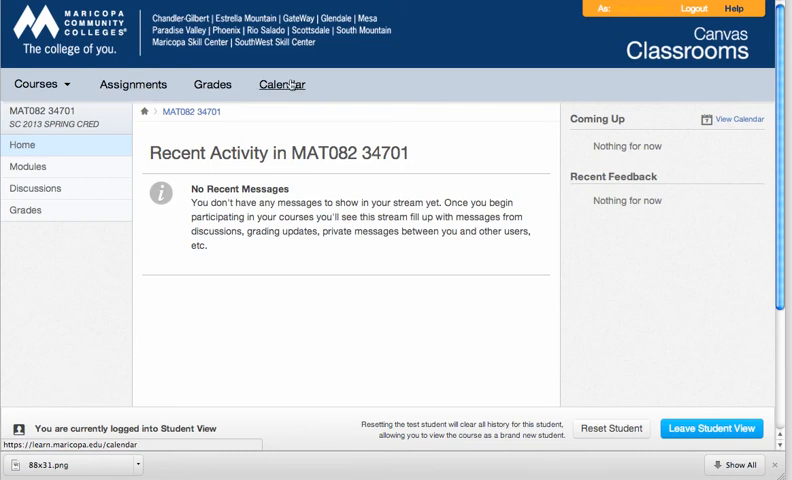
pyautogui.moveTo(290, 84)
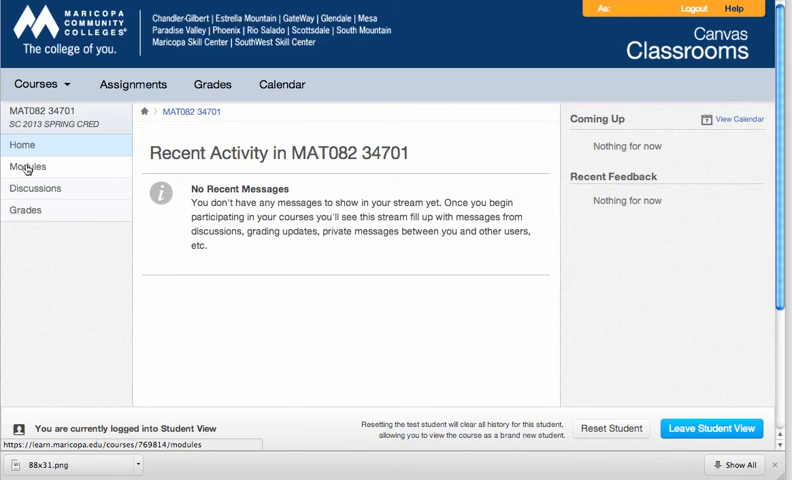
pyautogui.click(26, 168)
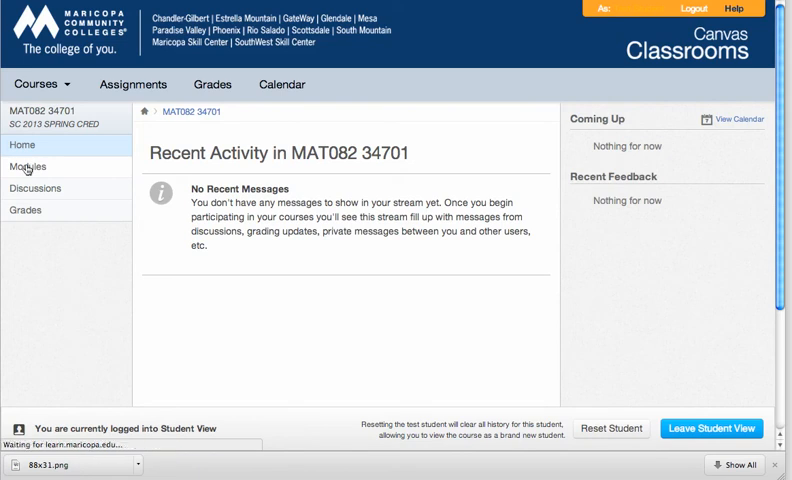
pyautogui.click(26, 168)
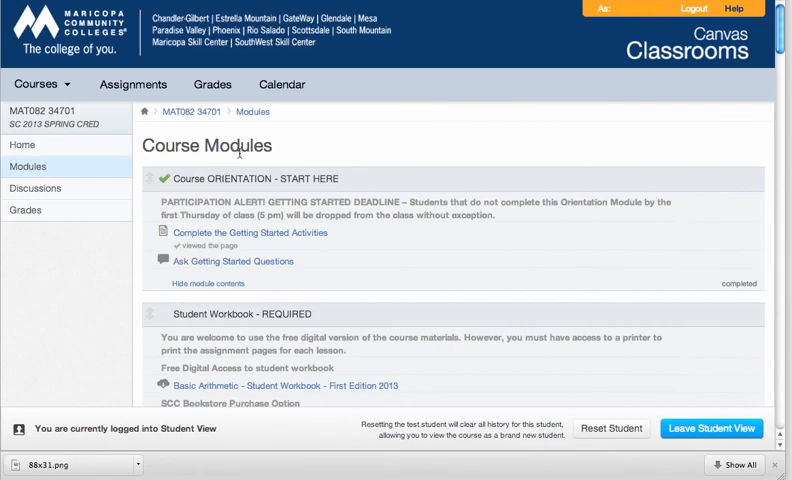
pyautogui.scroll(-3)
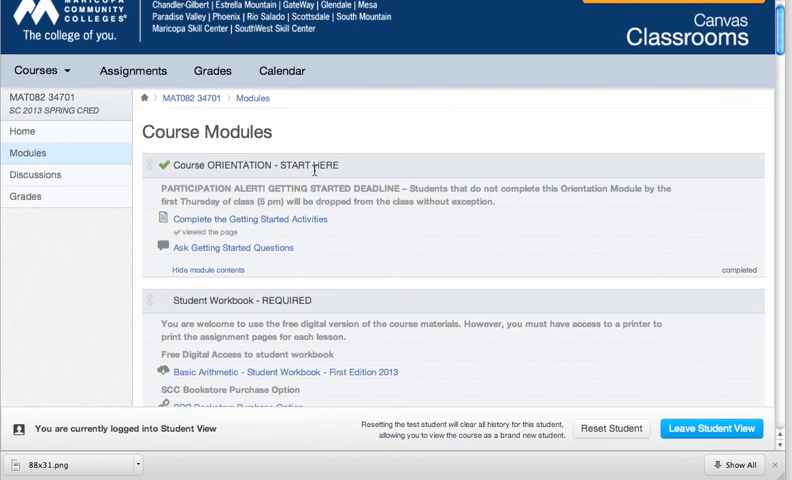
pyautogui.scroll(-3)
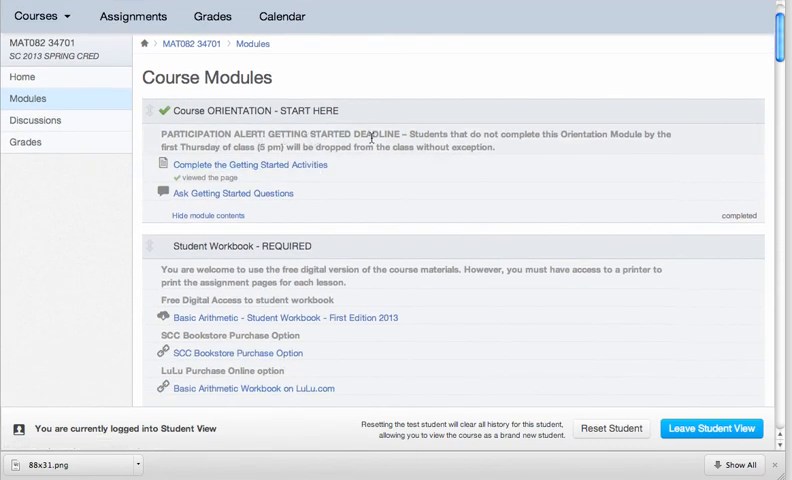
pyautogui.moveTo(378, 136)
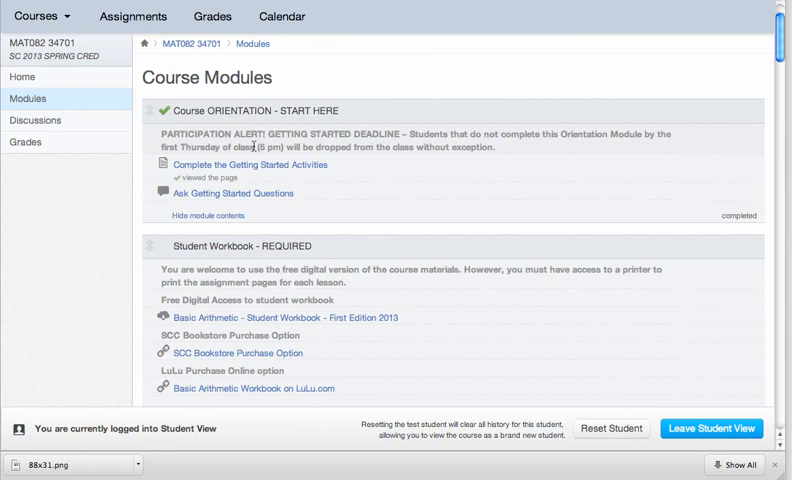
pyautogui.moveTo(252, 148)
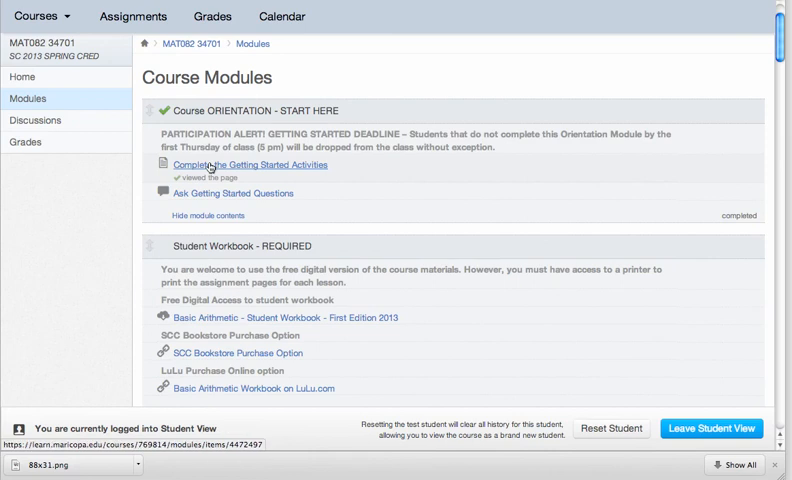
# Read through the numbered checklist on the MAT082 Getting Started Activities page
pyautogui.click(228, 164)
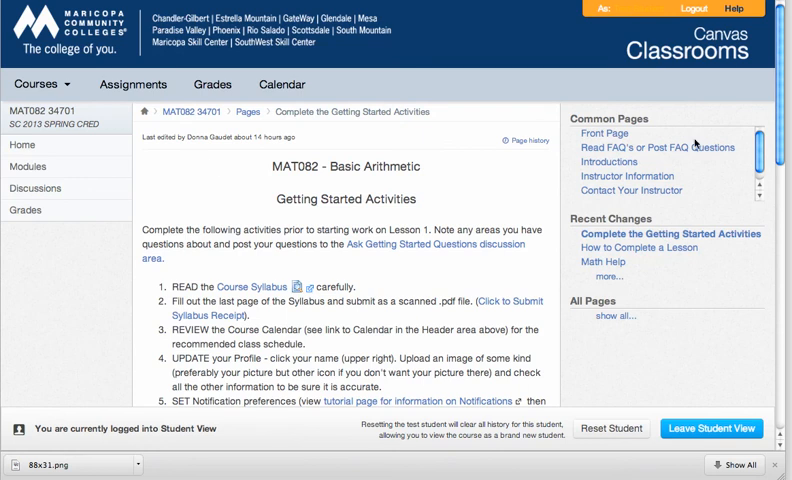
pyautogui.scroll(-3)
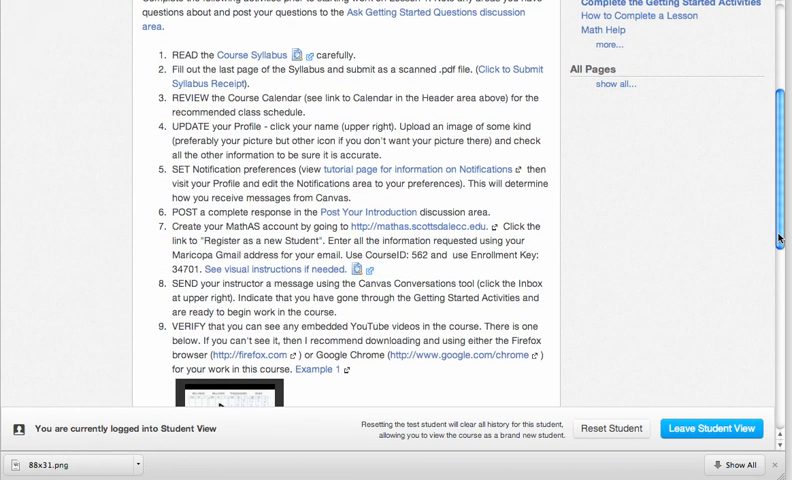
pyautogui.scroll(-3)
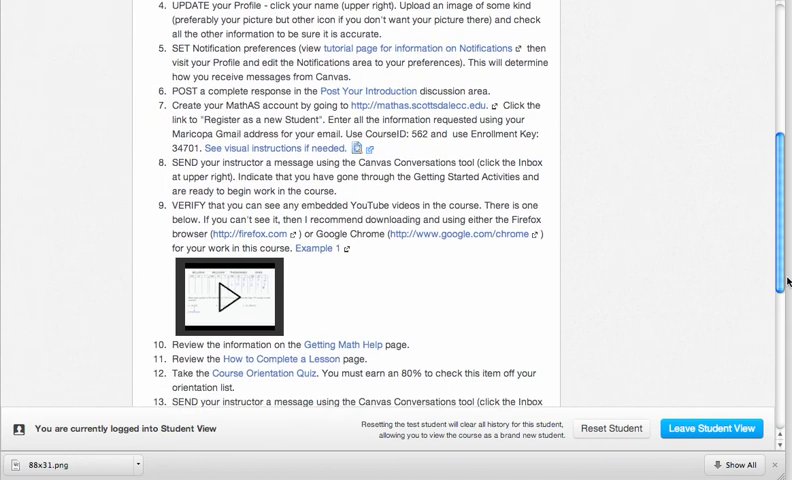
pyautogui.scroll(-3)
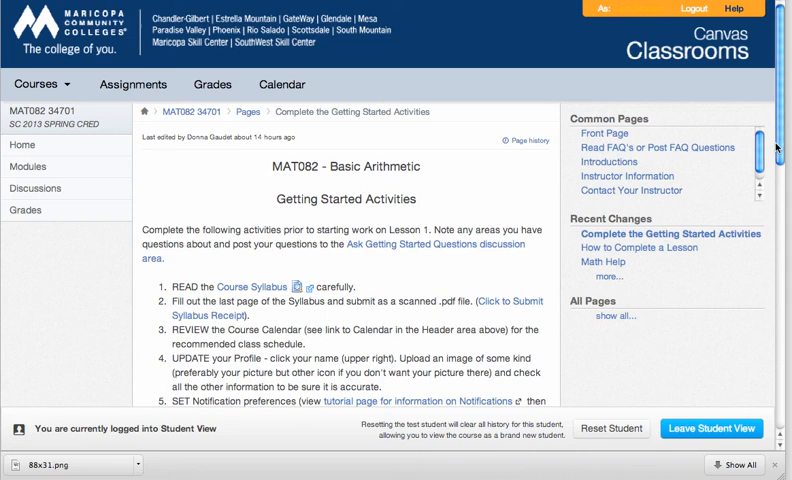
pyautogui.moveTo(202, 182)
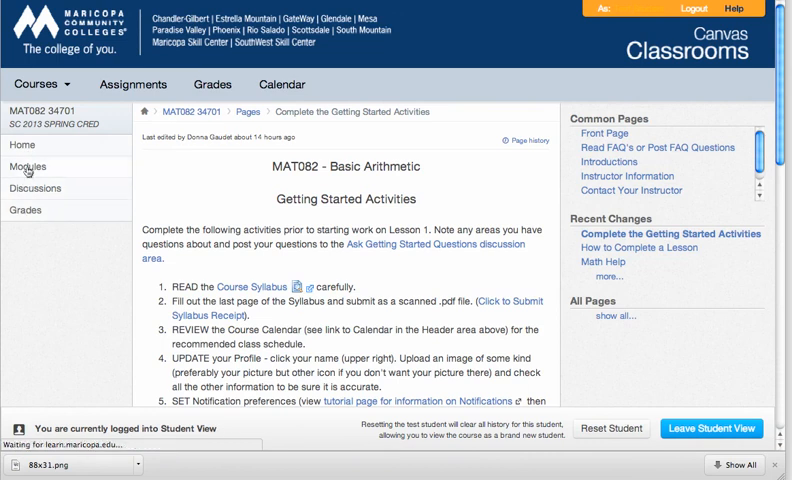
# Browse the course modules down to the Getting Help and Lesson 1 Whole Numbers sections
pyautogui.click(28, 168)
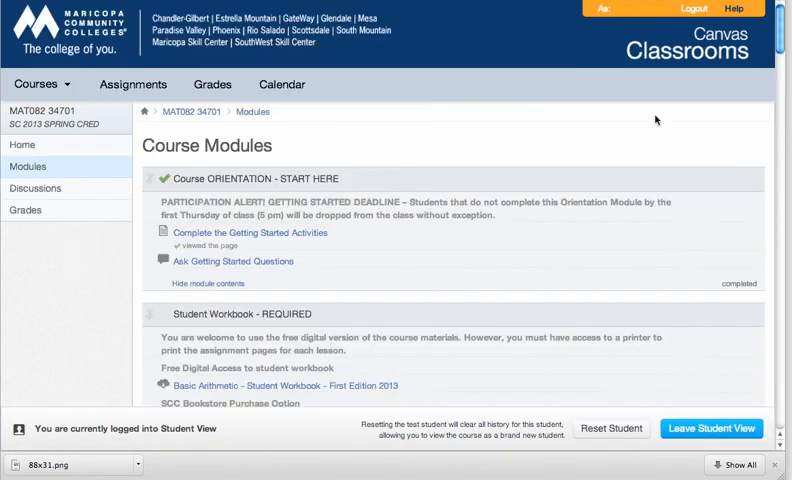
pyautogui.scroll(-3)
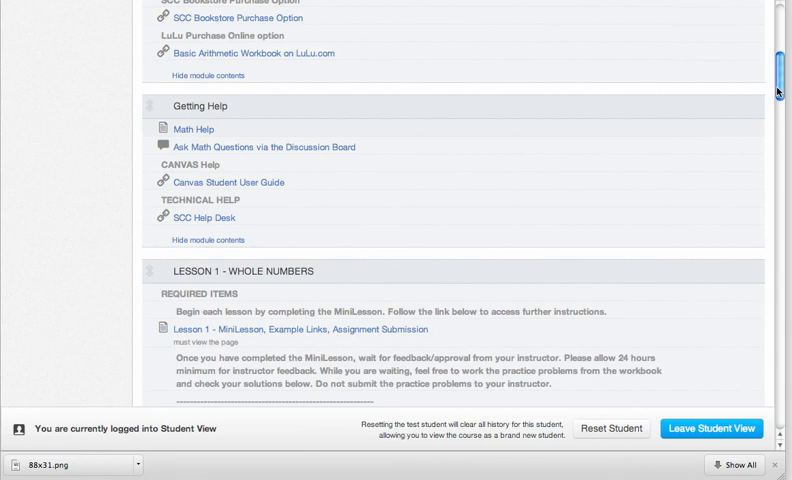
pyautogui.scroll(-3)
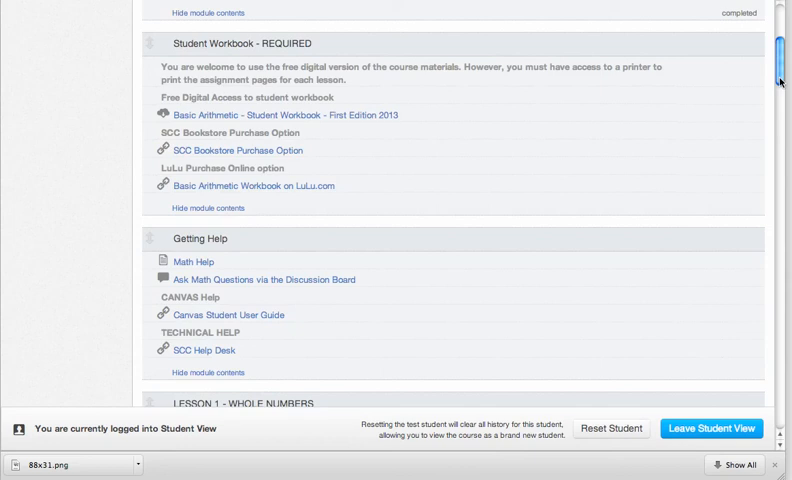
pyautogui.scroll(3)
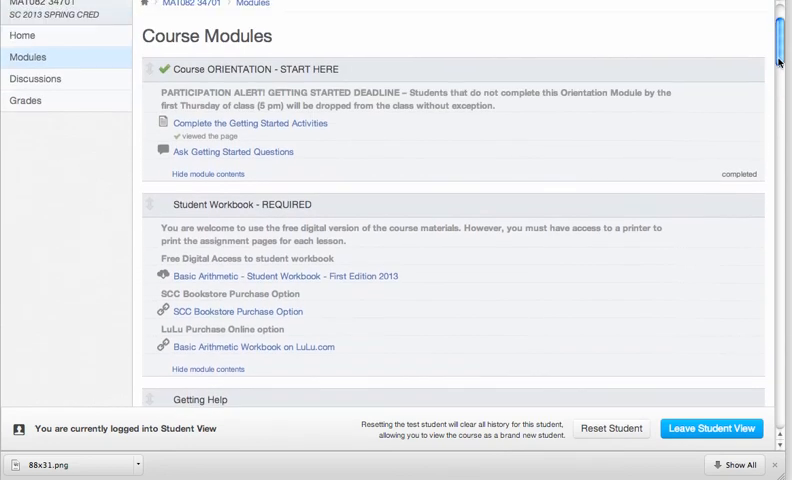
pyautogui.moveTo(216, 152)
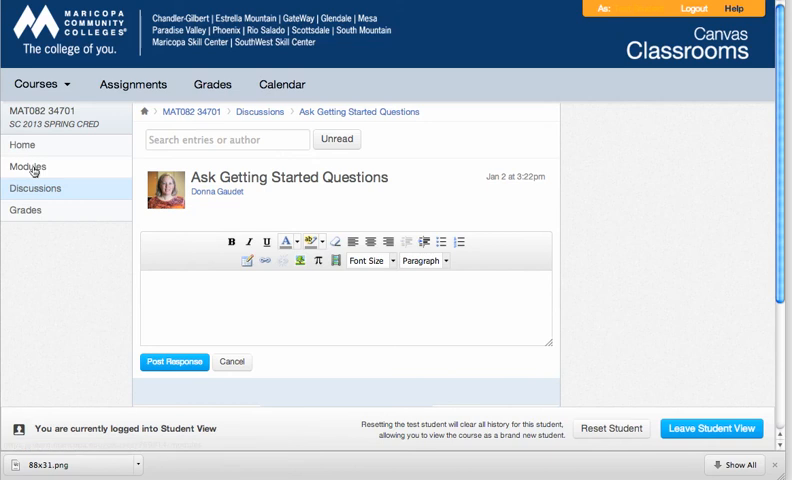
# From Modules, hit an item blocked in Student View, then return to the MAT082 34701 course home
pyautogui.click(28, 168)
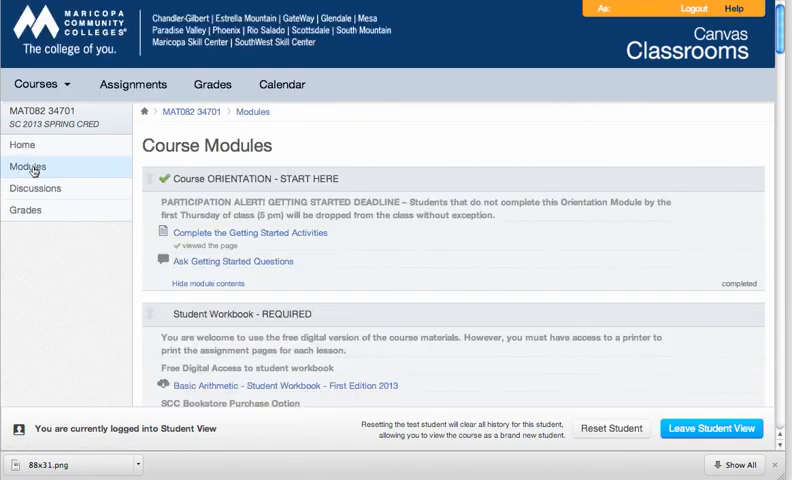
pyautogui.click(40, 84)
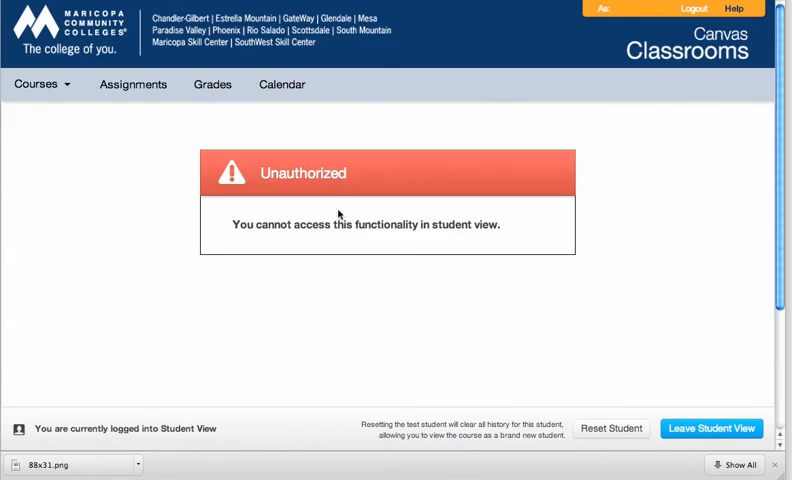
pyautogui.click(42, 84)
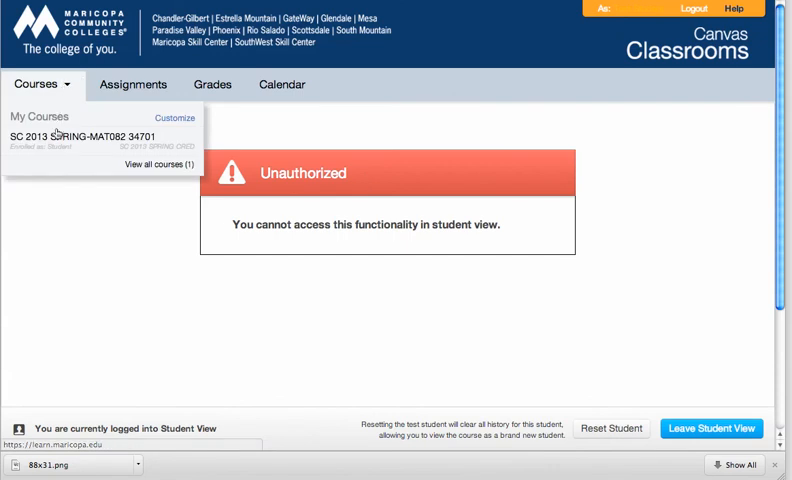
pyautogui.click(72, 136)
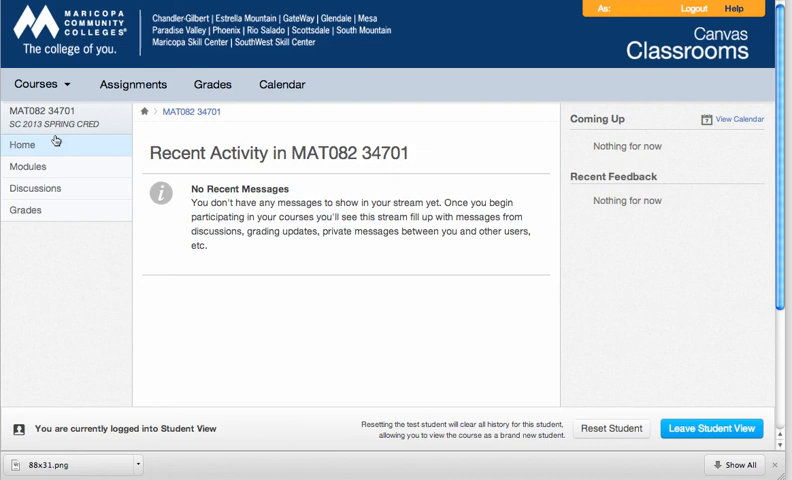
pyautogui.moveTo(58, 140)
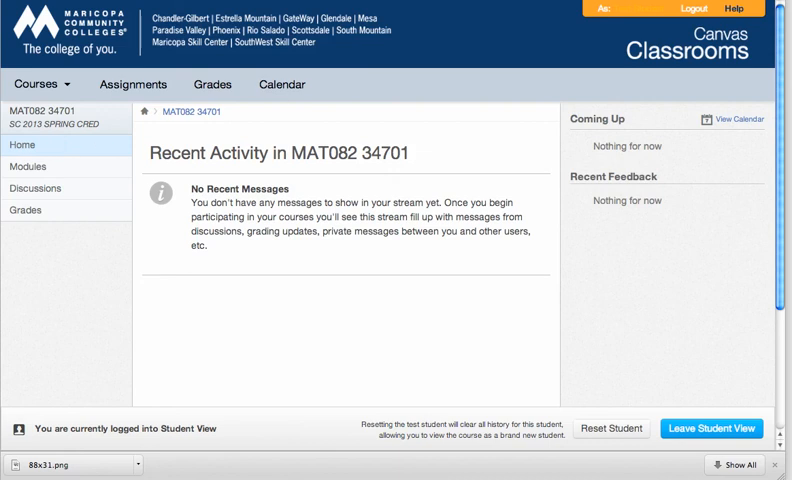